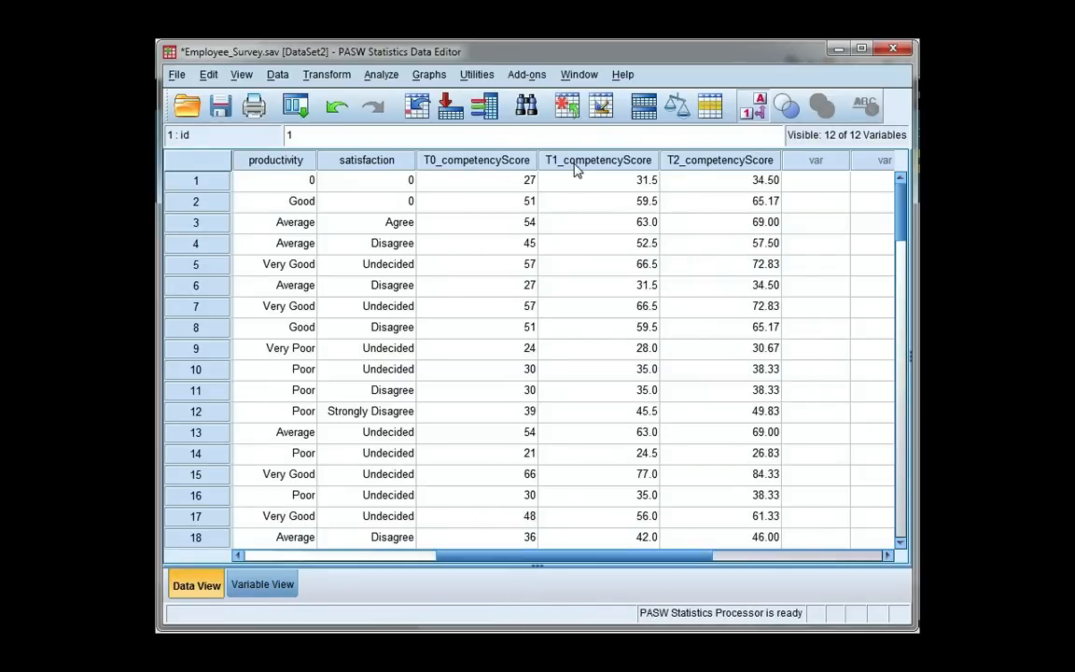
mouse_move(713, 175)
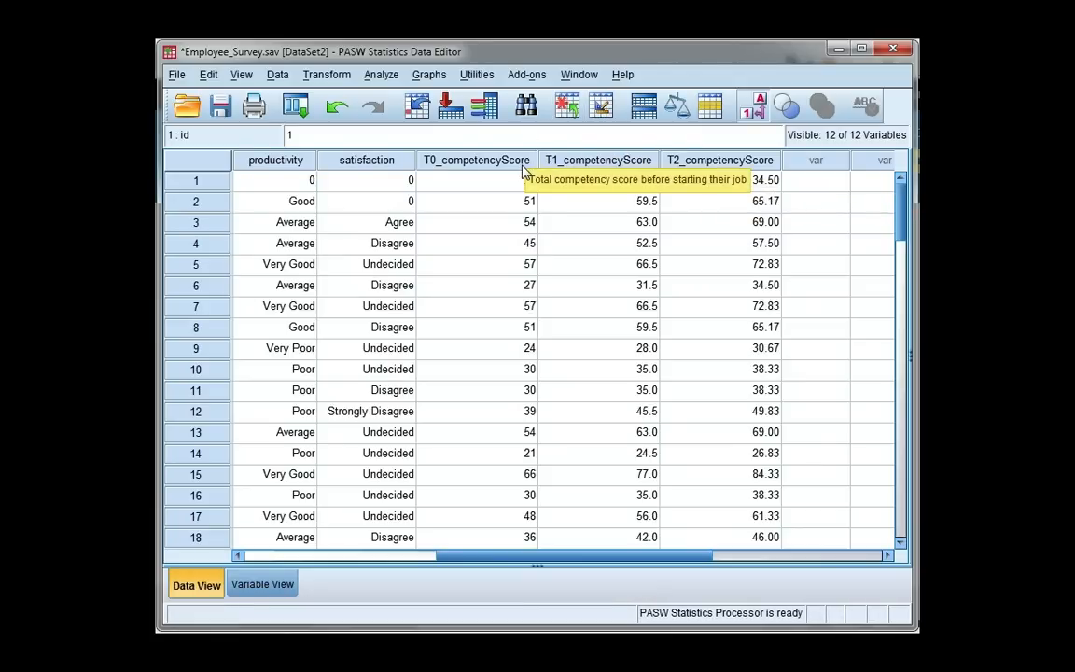
mouse_move(588, 161)
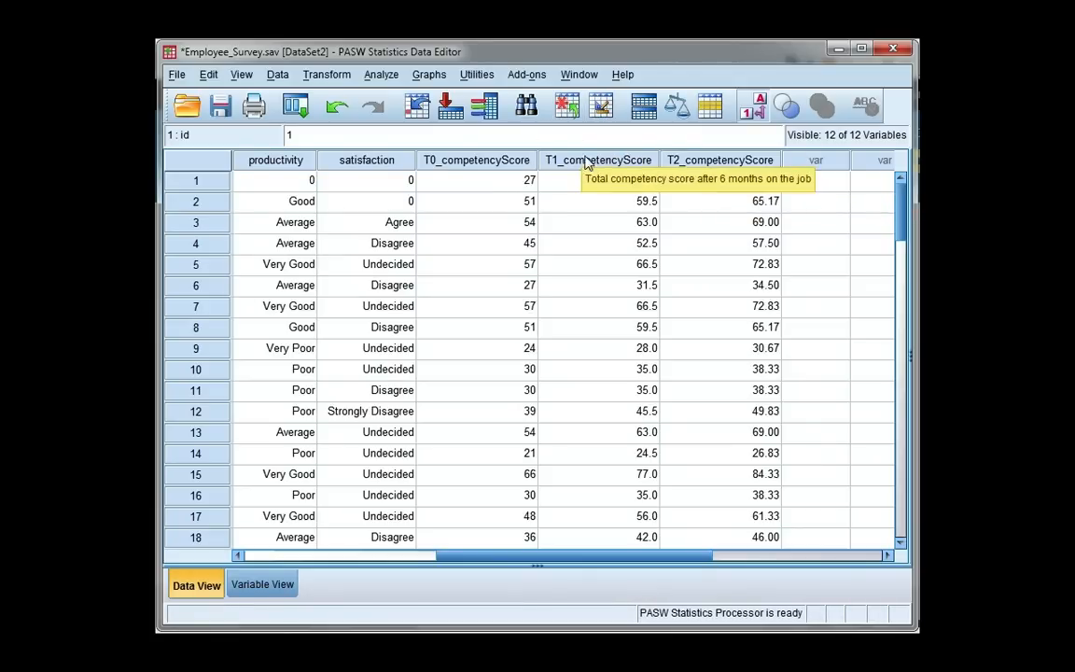
mouse_move(687, 146)
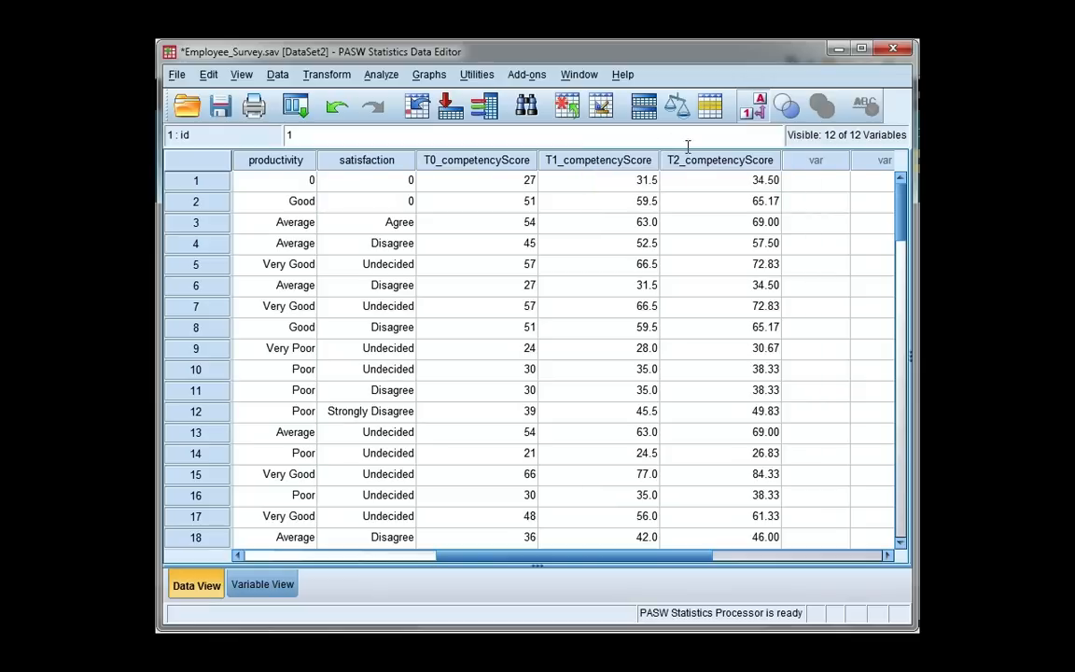
mouse_move(719, 168)
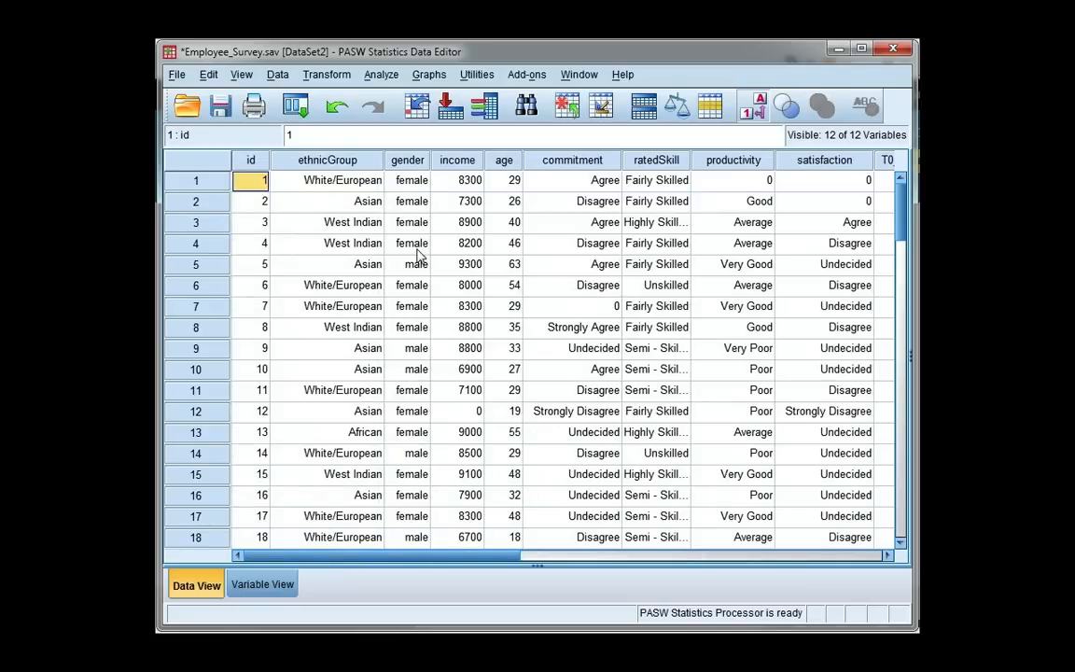
mouse_move(418, 179)
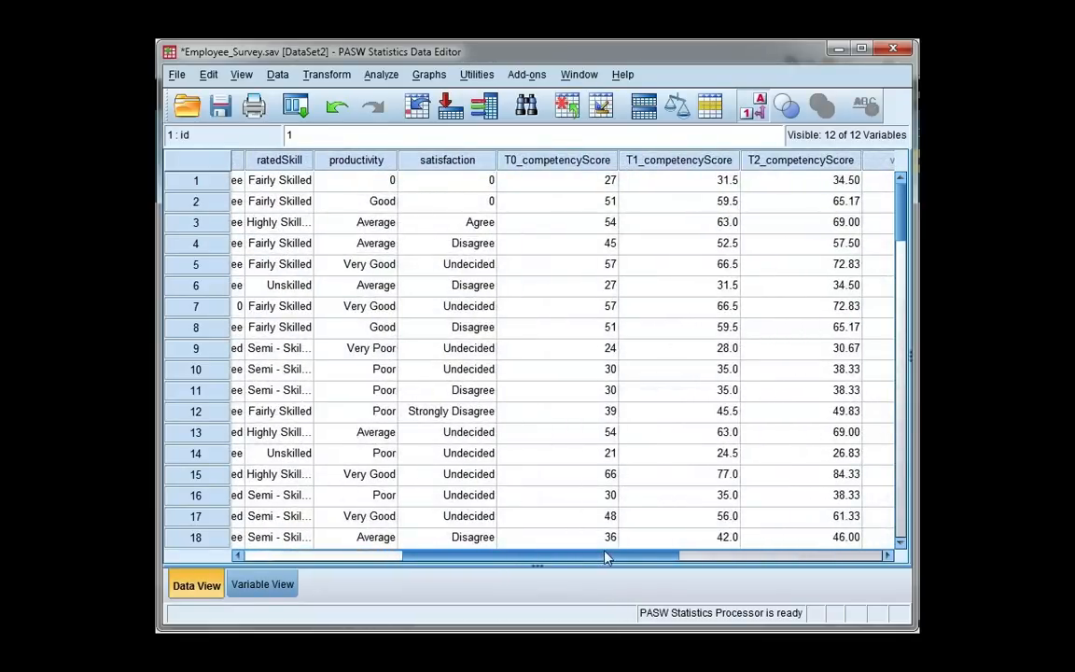
Start Chart Builder from the Graphs menu with a clustered bar chart on the canvas
left_click(429, 75)
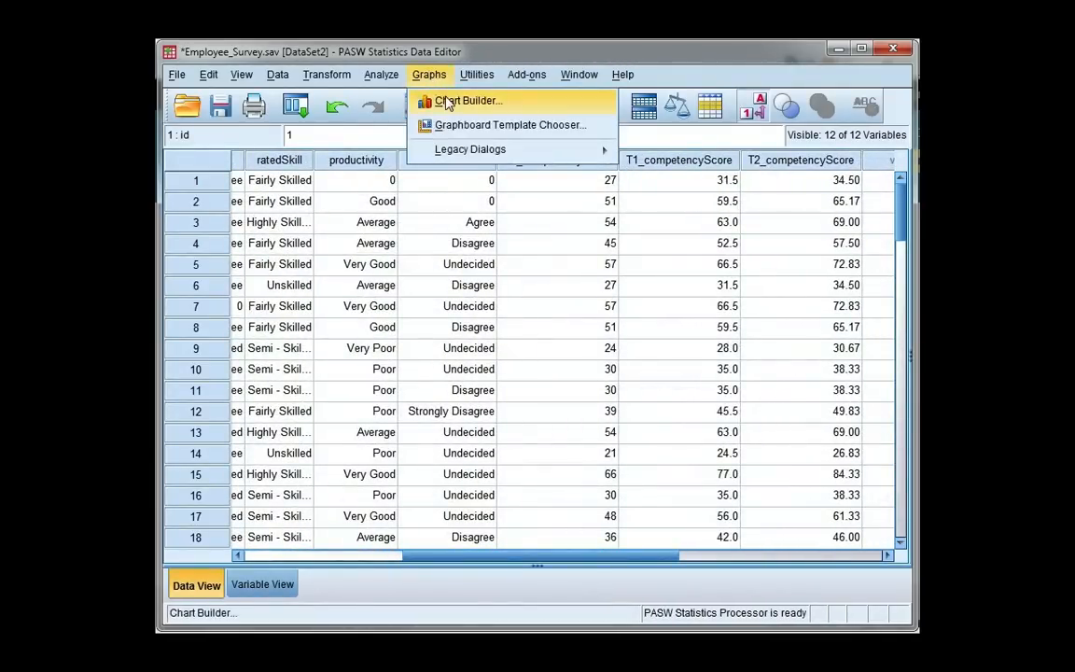
left_click(466, 101)
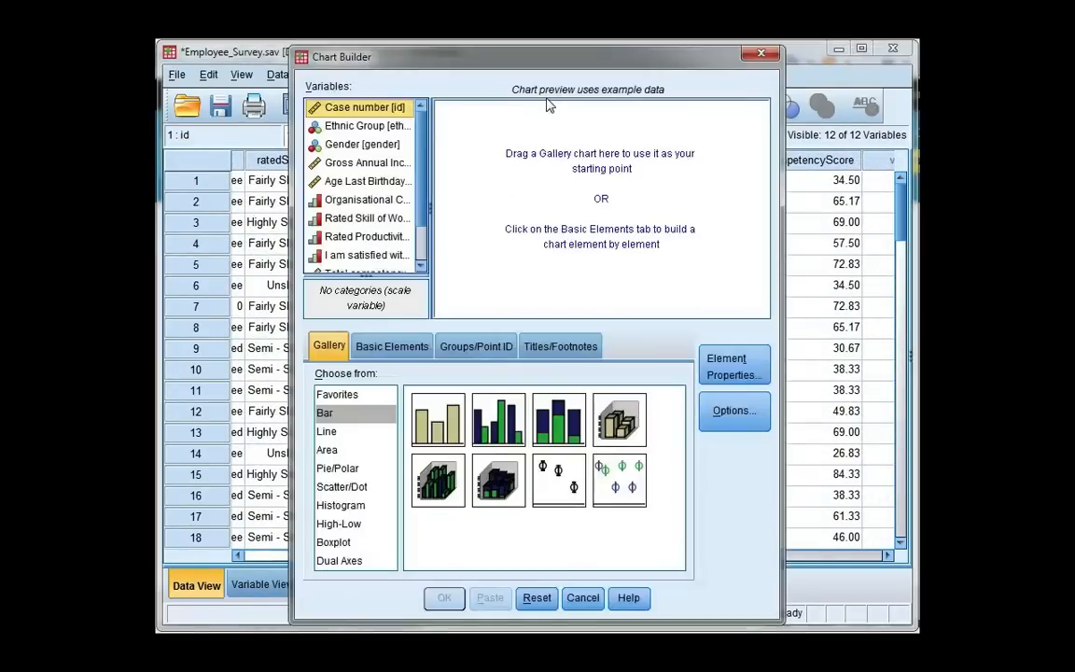
mouse_move(390, 415)
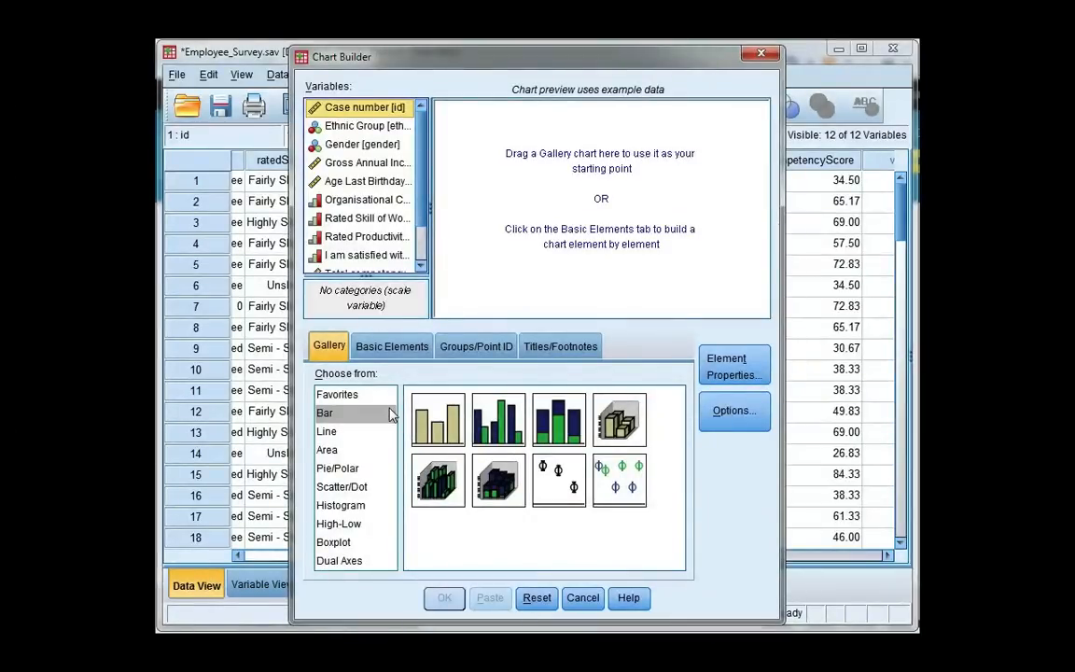
left_click_drag(496, 418, 537, 336)
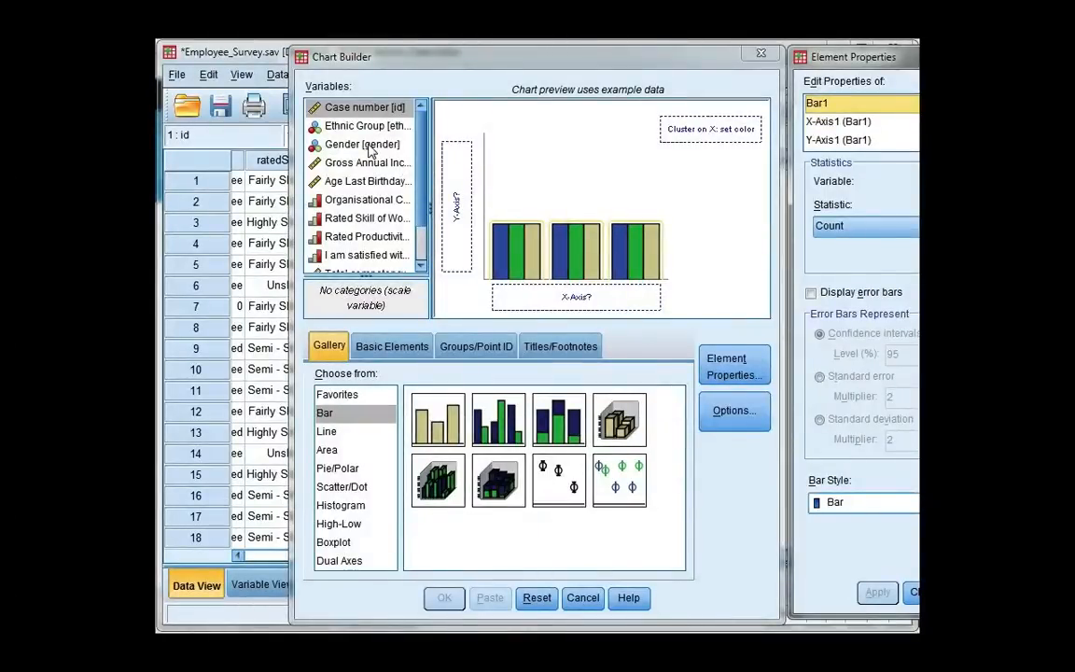
Cluster the bars by Gender and select the three Total competency score variables
left_click(363, 144)
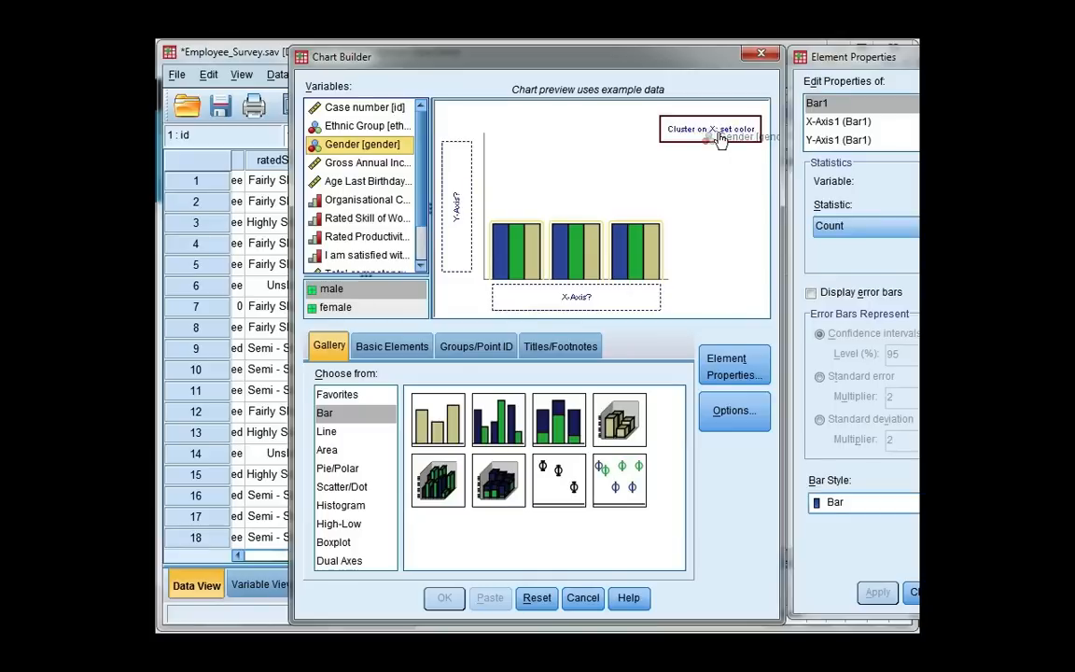
left_click_drag(363, 144, 711, 129)
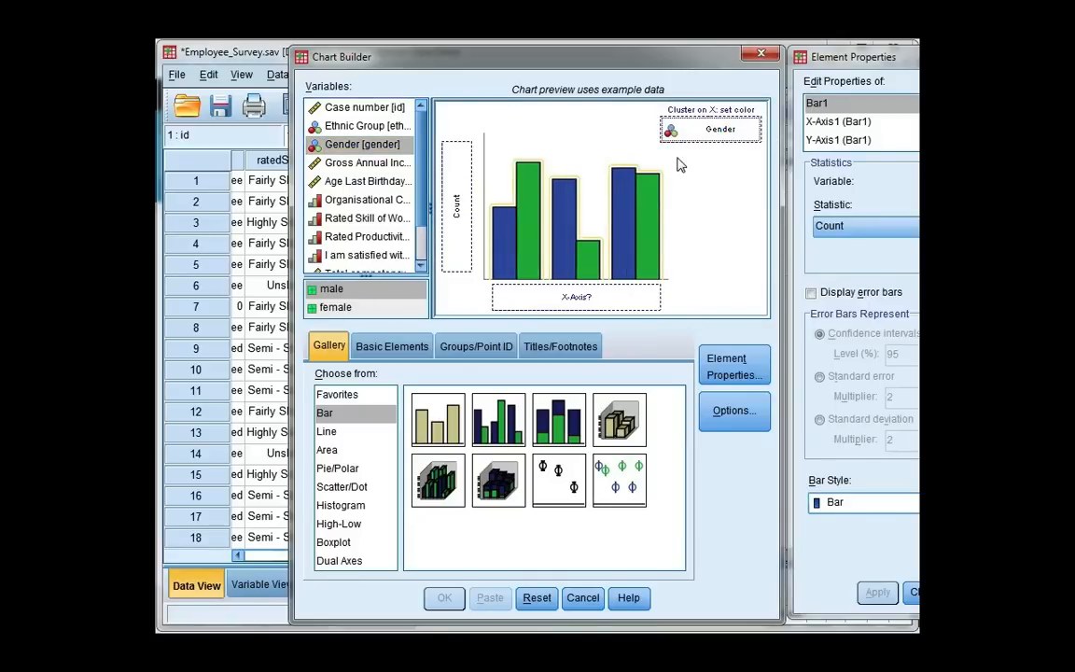
scroll("down", 3)
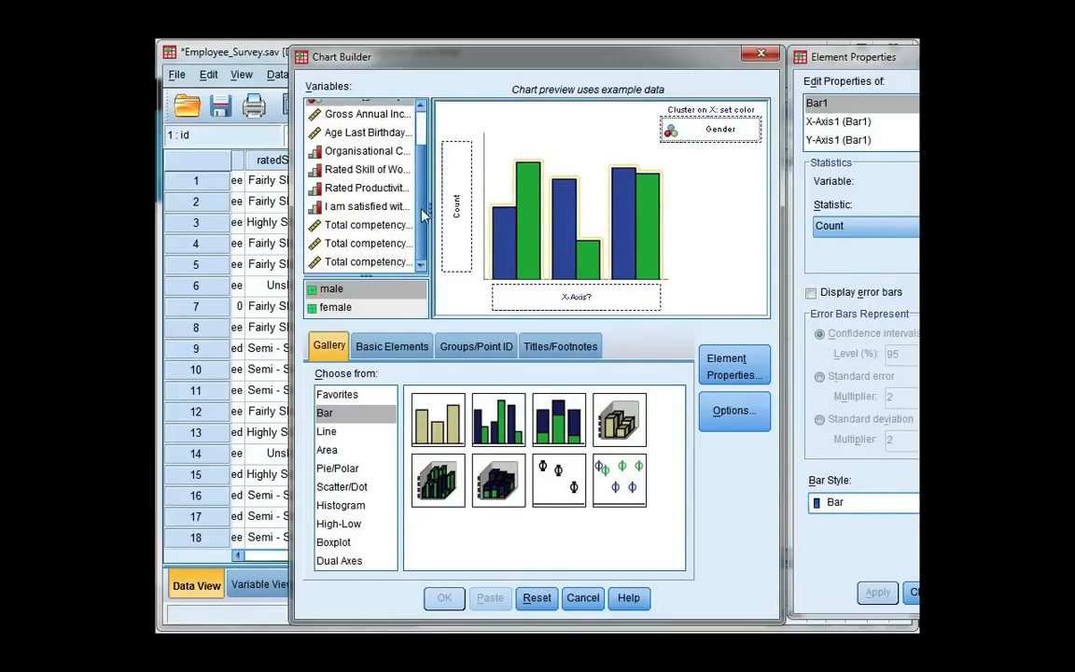
left_click(366, 224)
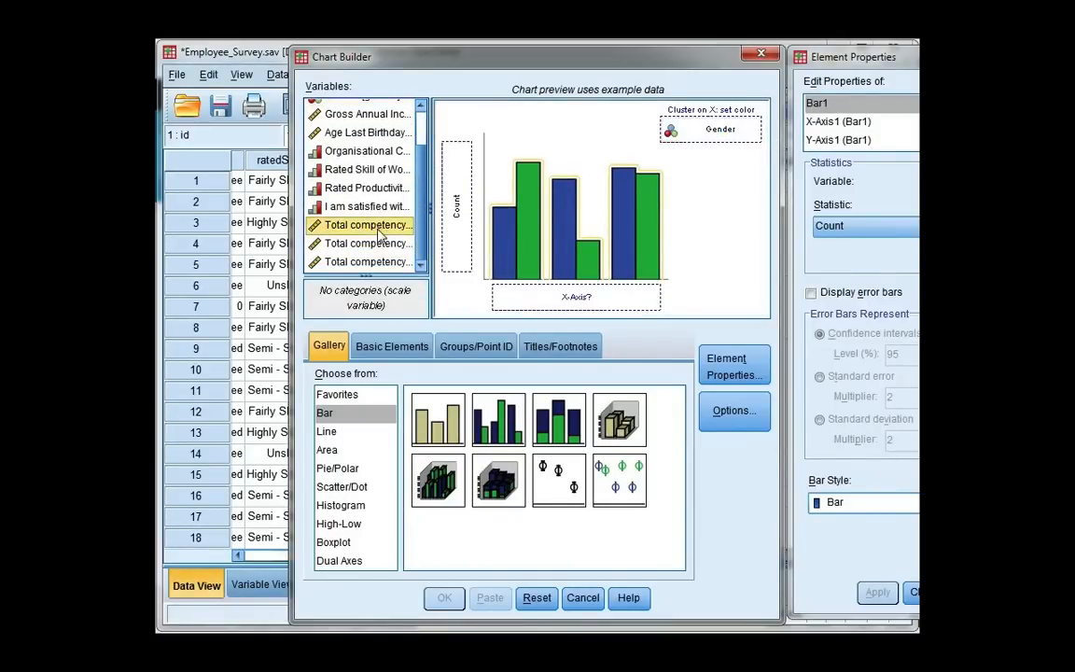
left_click(364, 252)
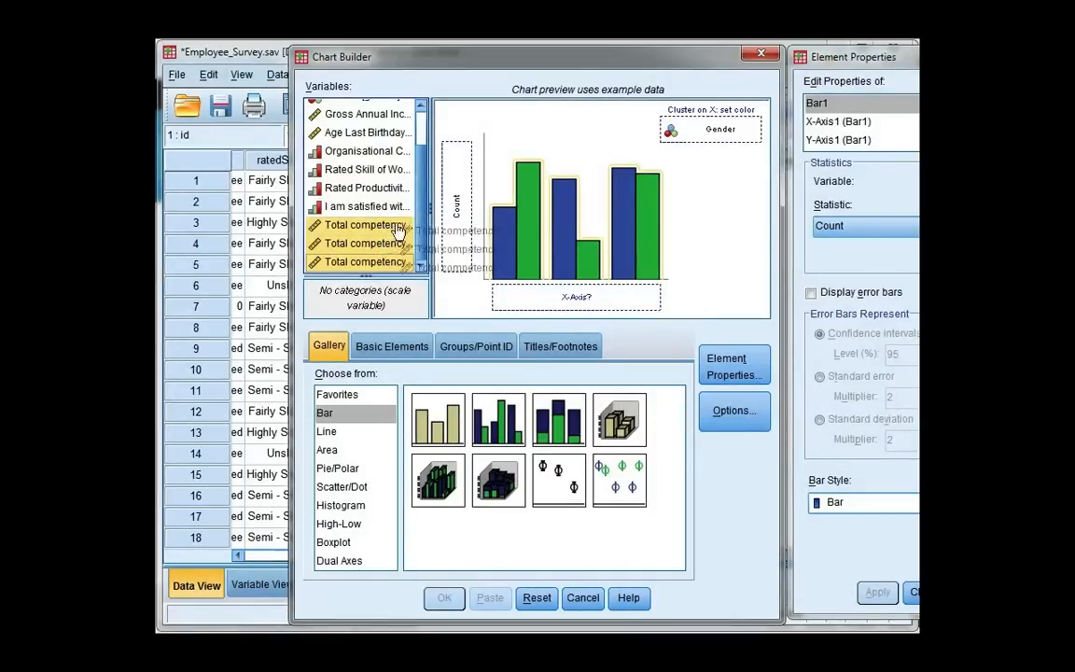
Place the three competency scores on the Y axis as a summary group of three categories
left_click_drag(392, 227, 458, 168)
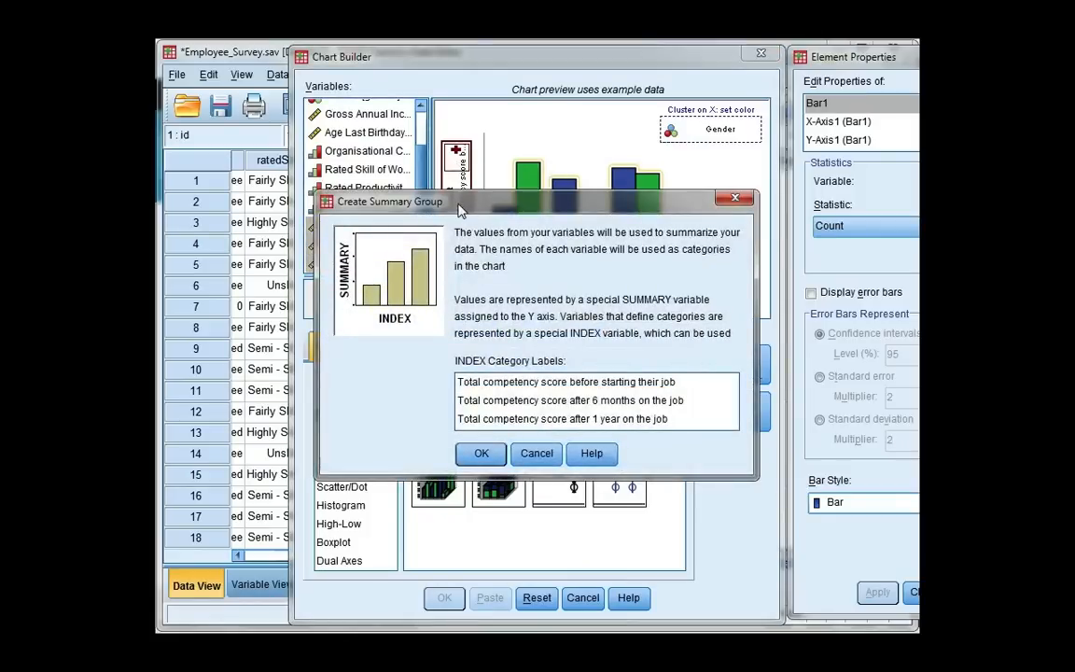
mouse_move(500, 370)
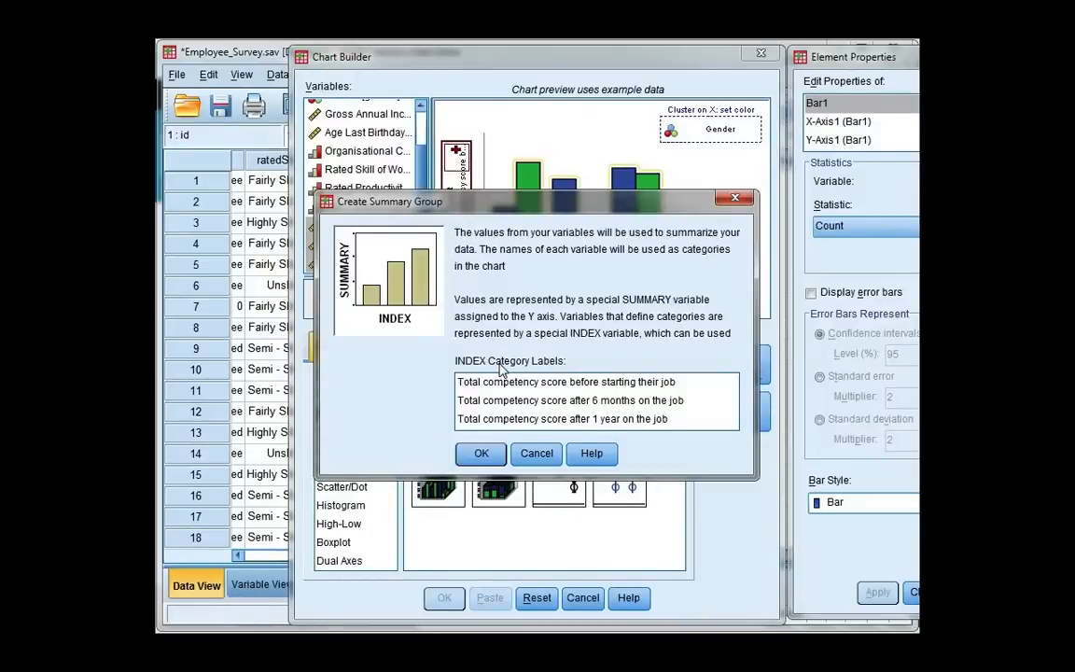
mouse_move(495, 392)
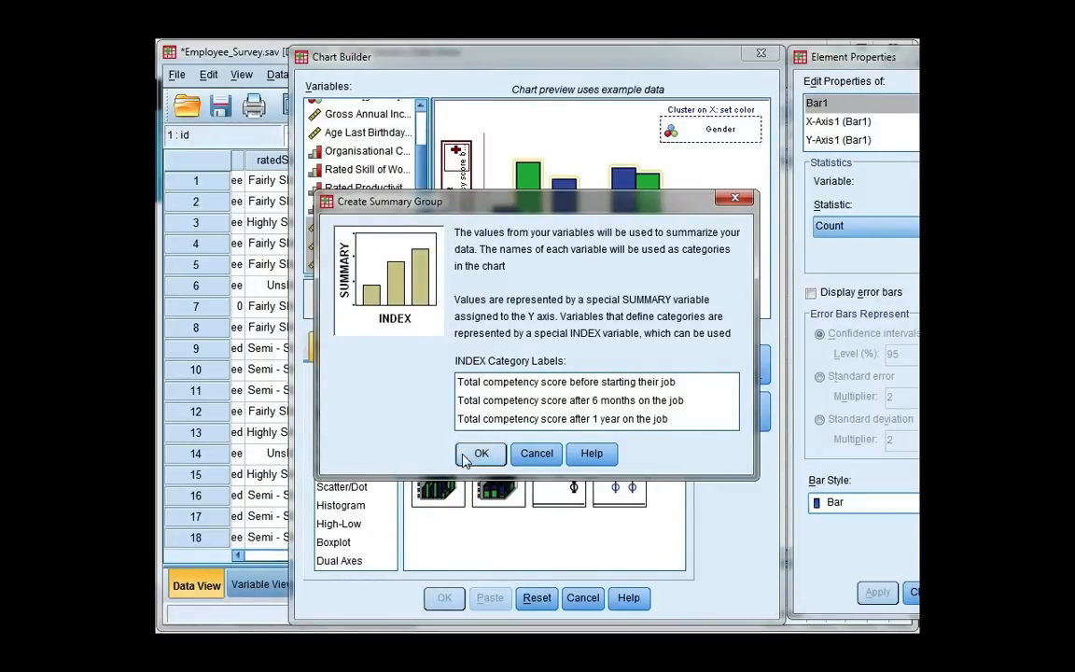
left_click(481, 453)
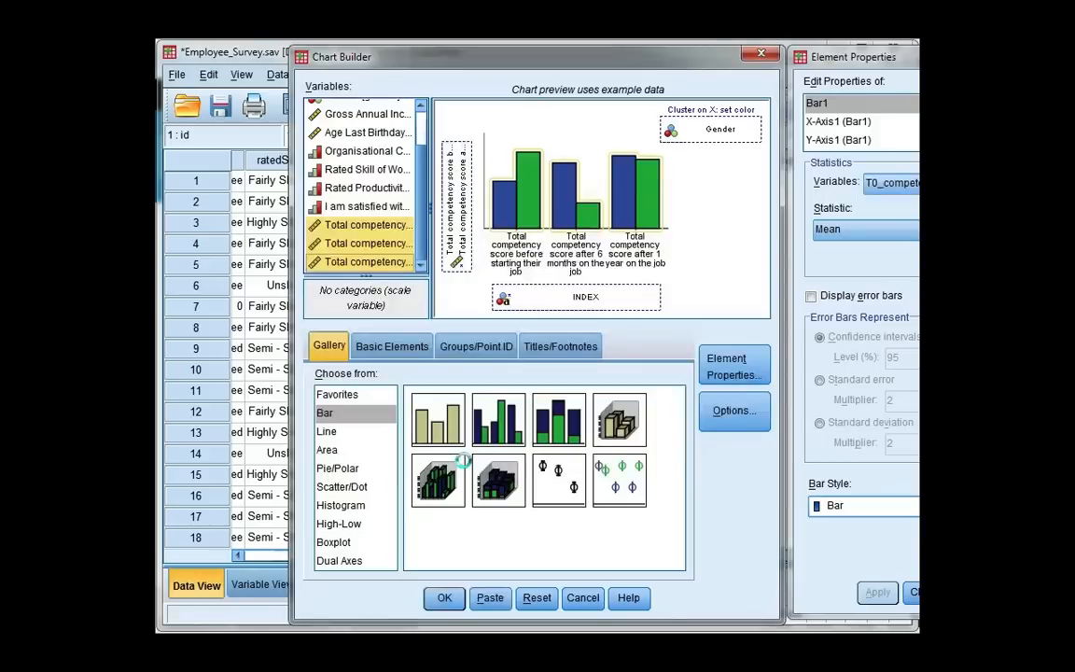
mouse_move(560, 467)
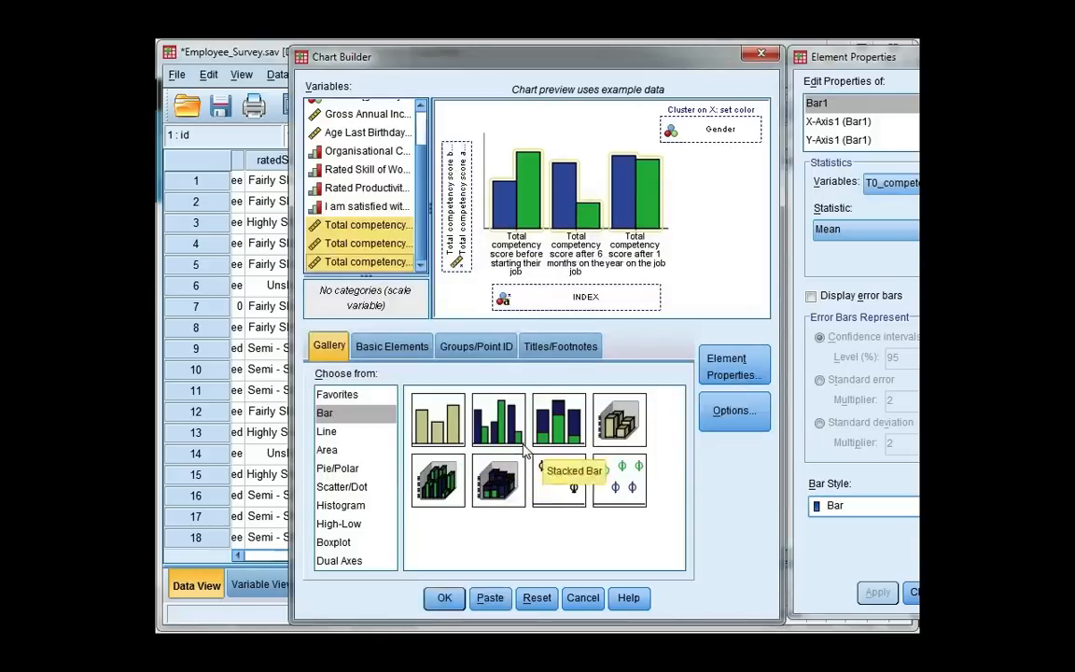
mouse_move(679, 74)
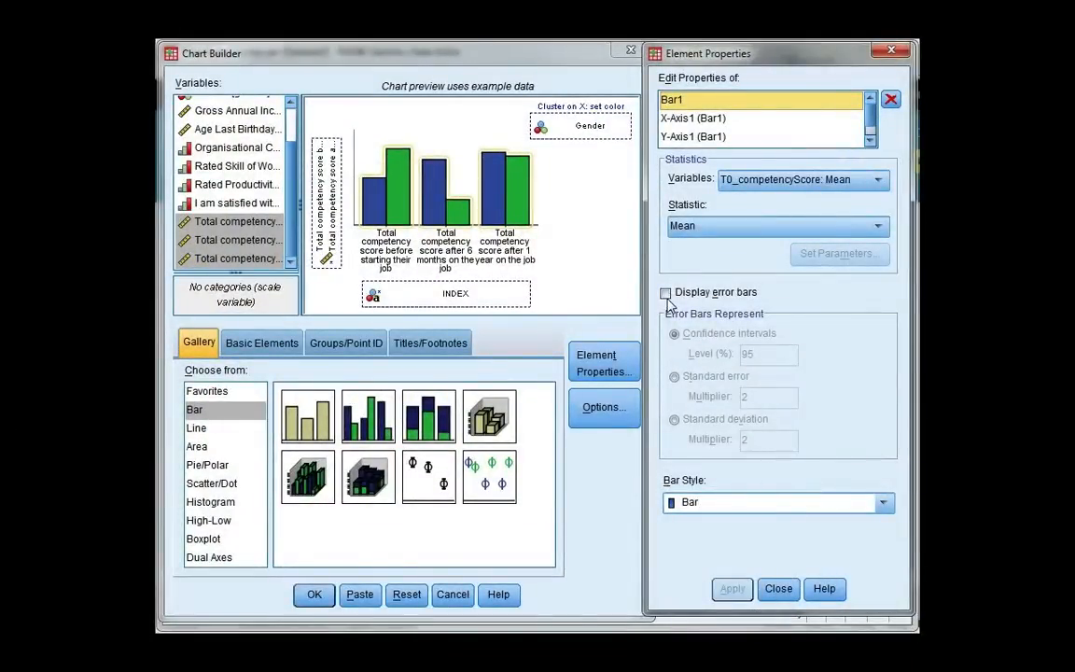
Enable 95% confidence-interval error bars, apply them and generate the clustered bar chart
left_click(665, 292)
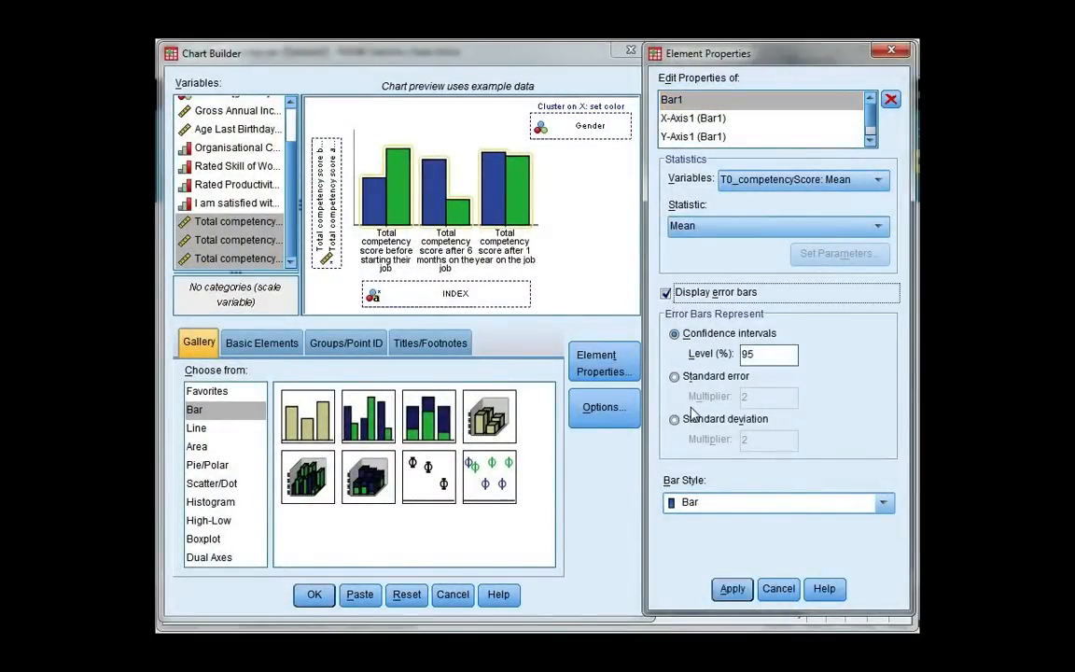
mouse_move(747, 378)
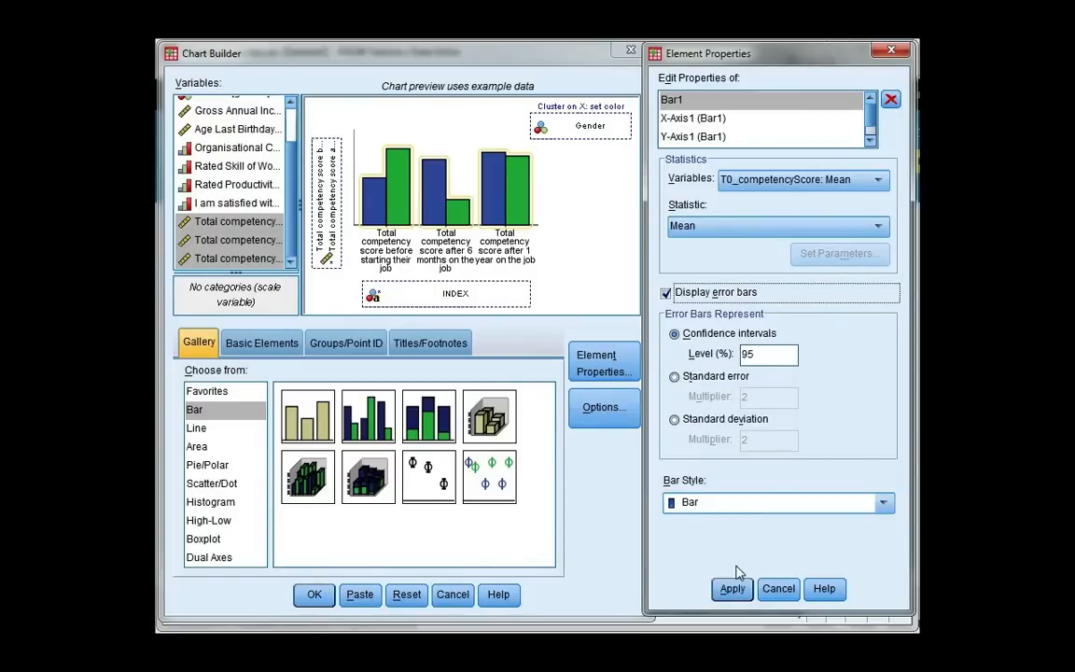
left_click(732, 590)
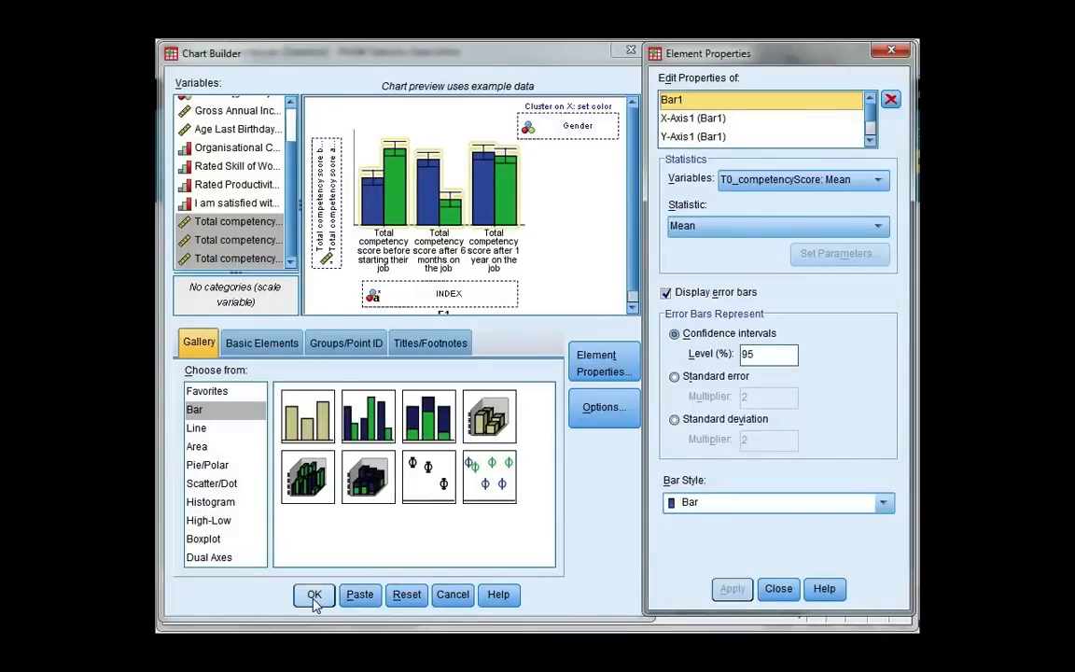
left_click(314, 594)
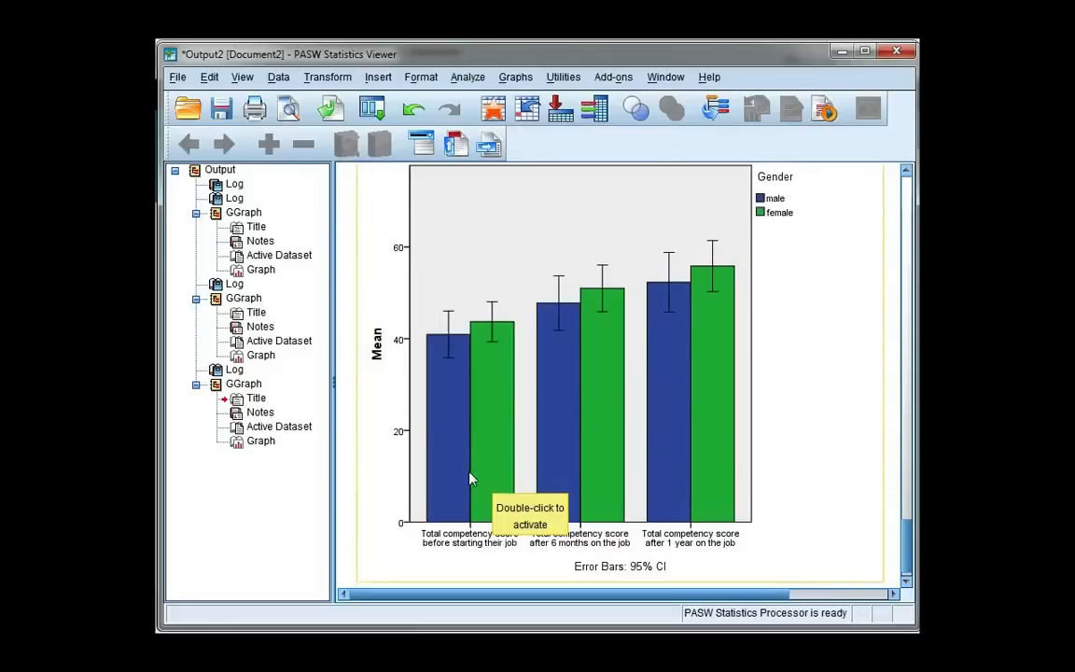
mouse_move(441, 386)
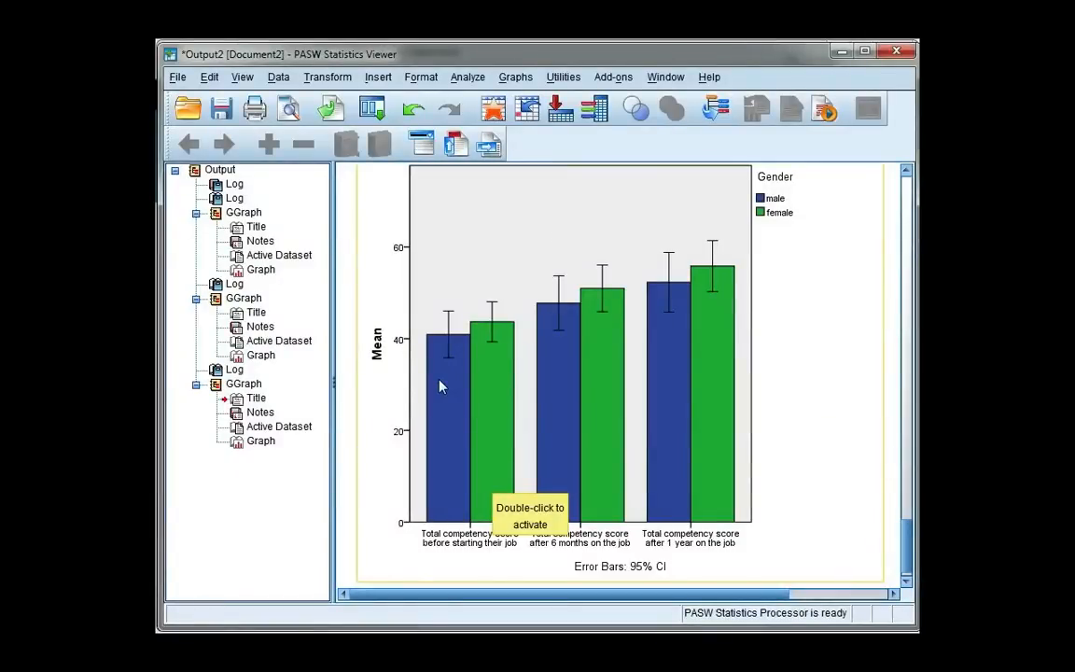
mouse_move(452, 369)
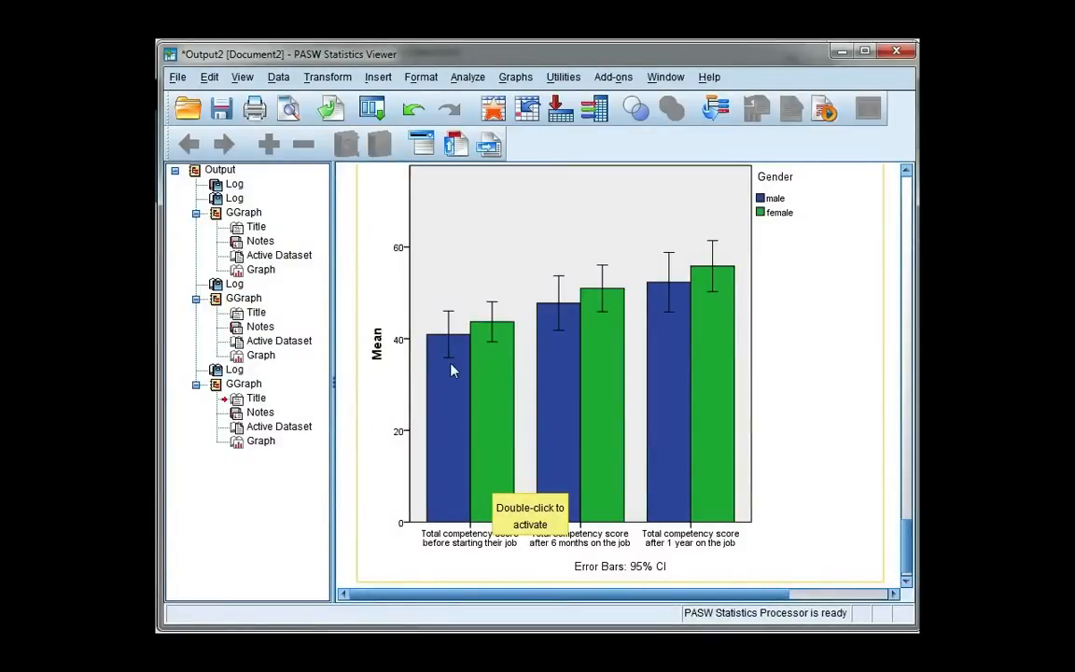
mouse_move(833, 470)
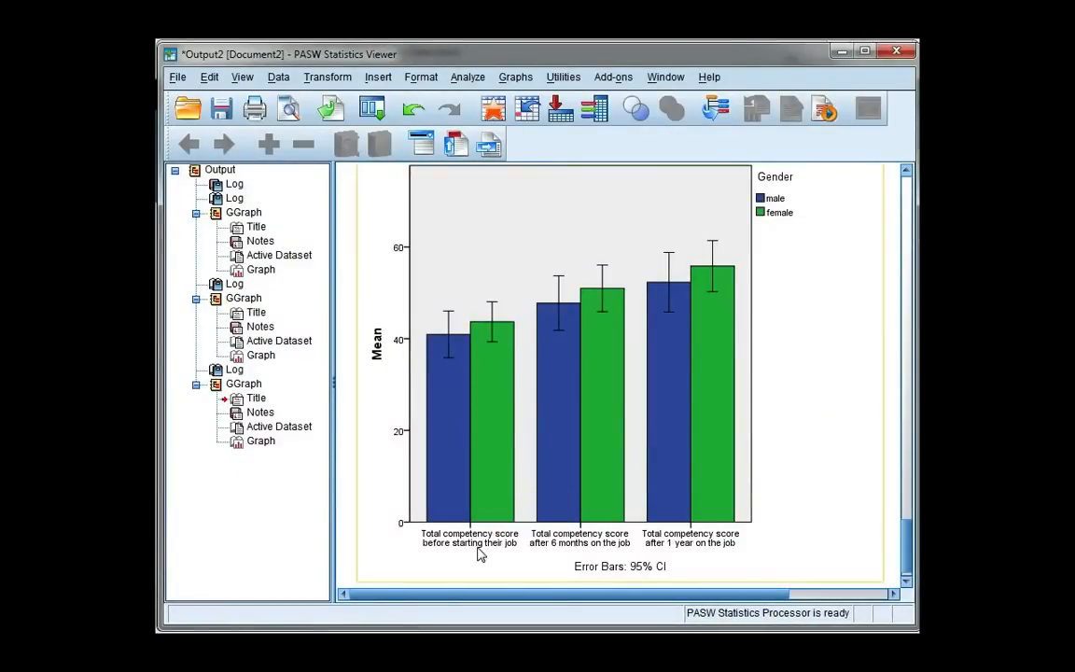
mouse_move(663, 563)
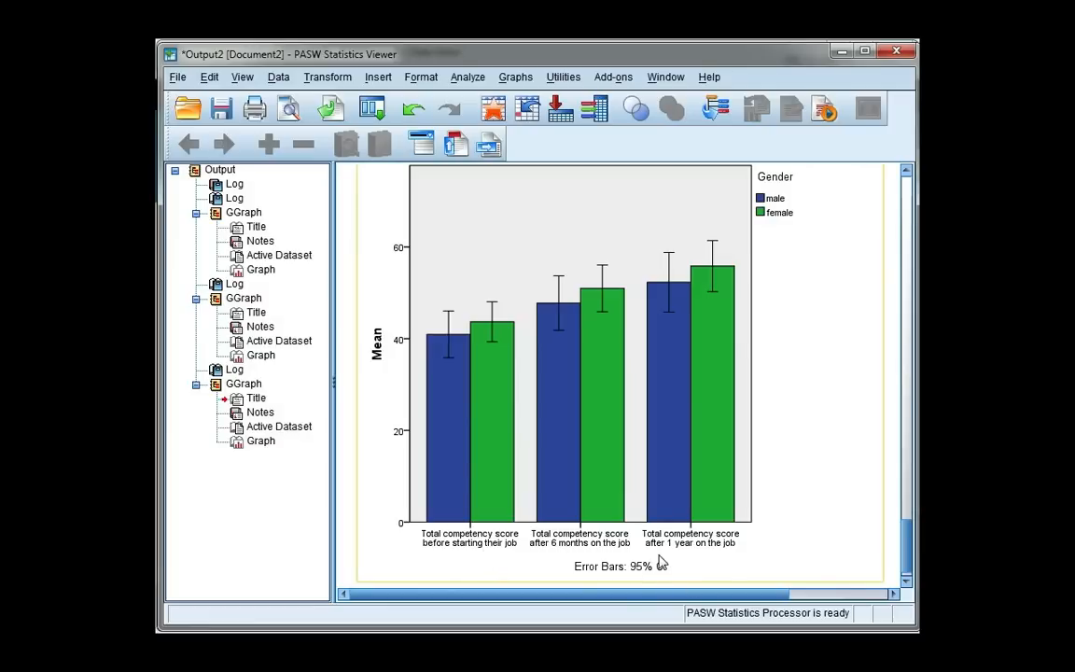
mouse_move(639, 588)
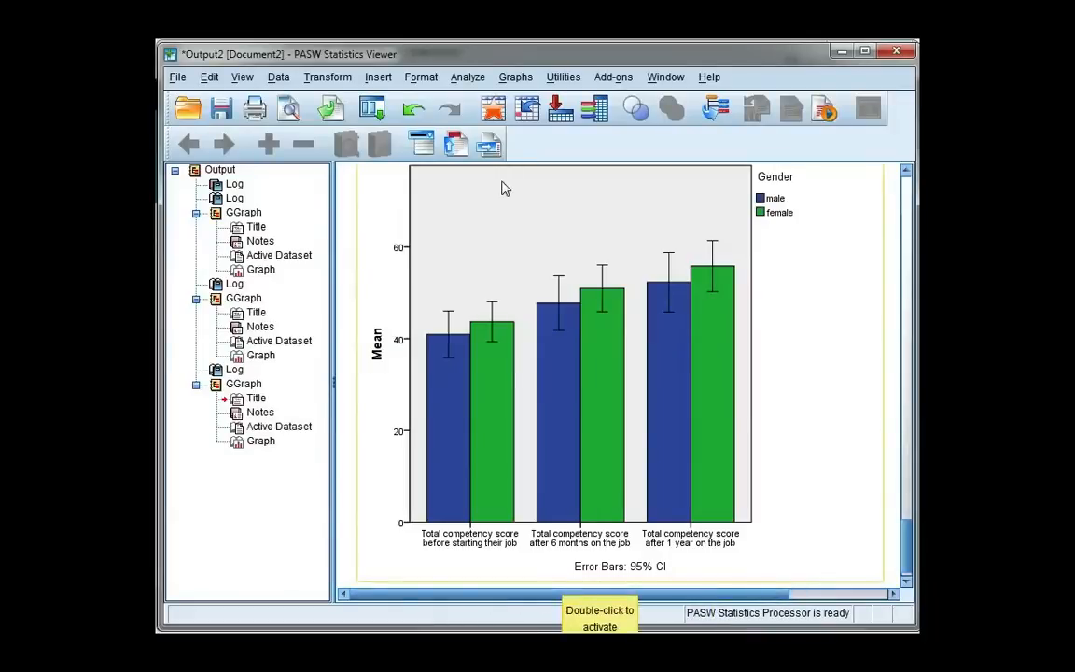
Reset Chart Builder and place a multiple line chart on the canvas
left_click(515, 77)
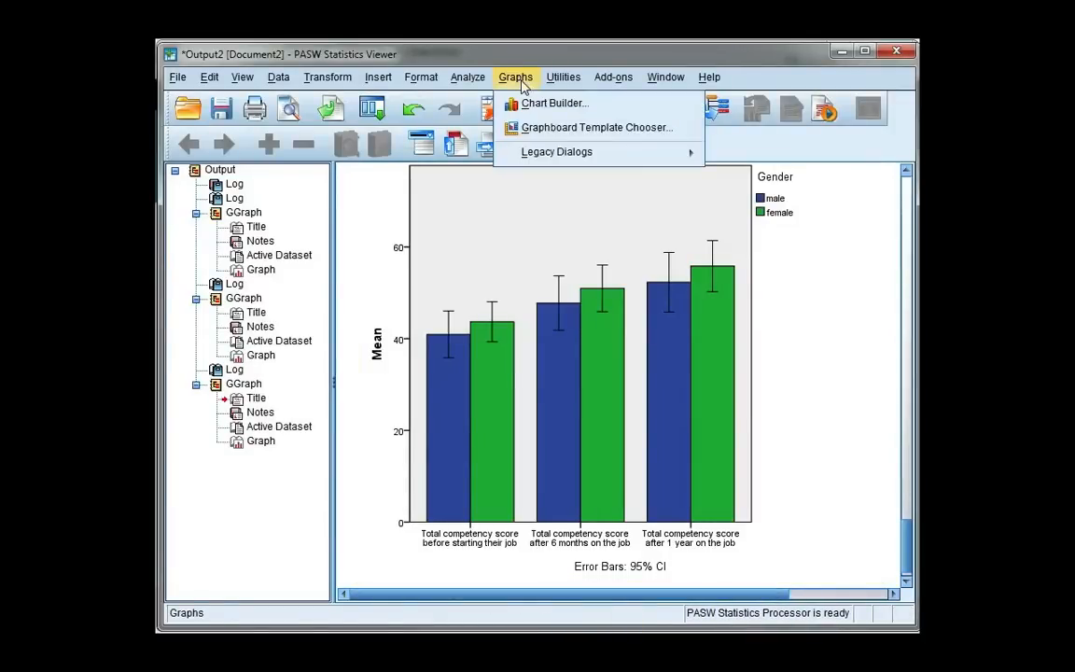
left_click(554, 102)
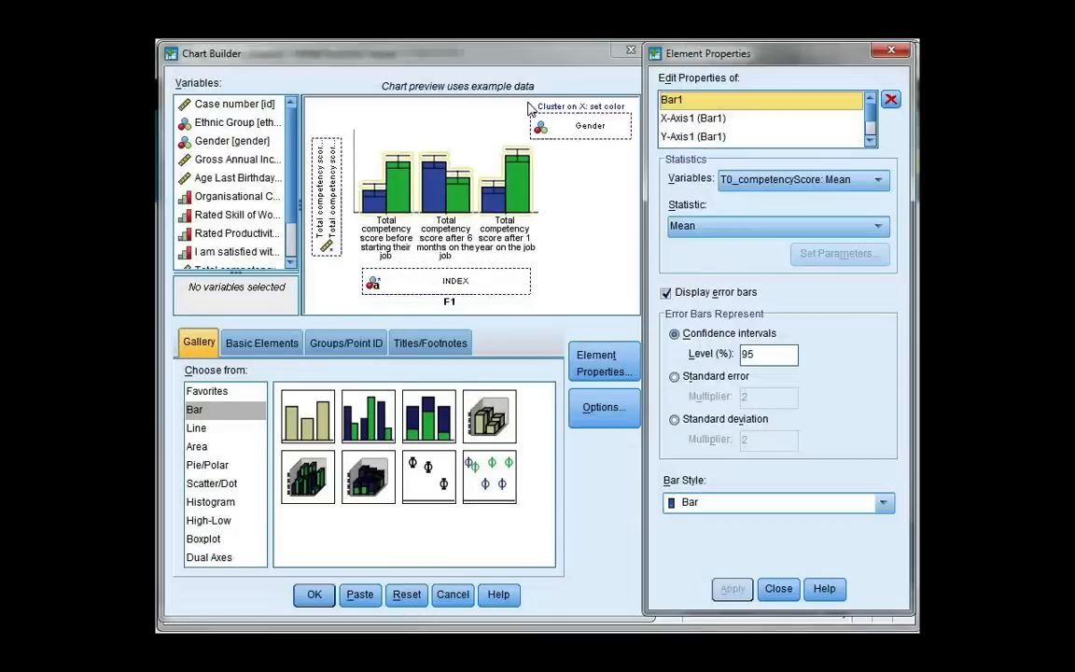
left_click(407, 593)
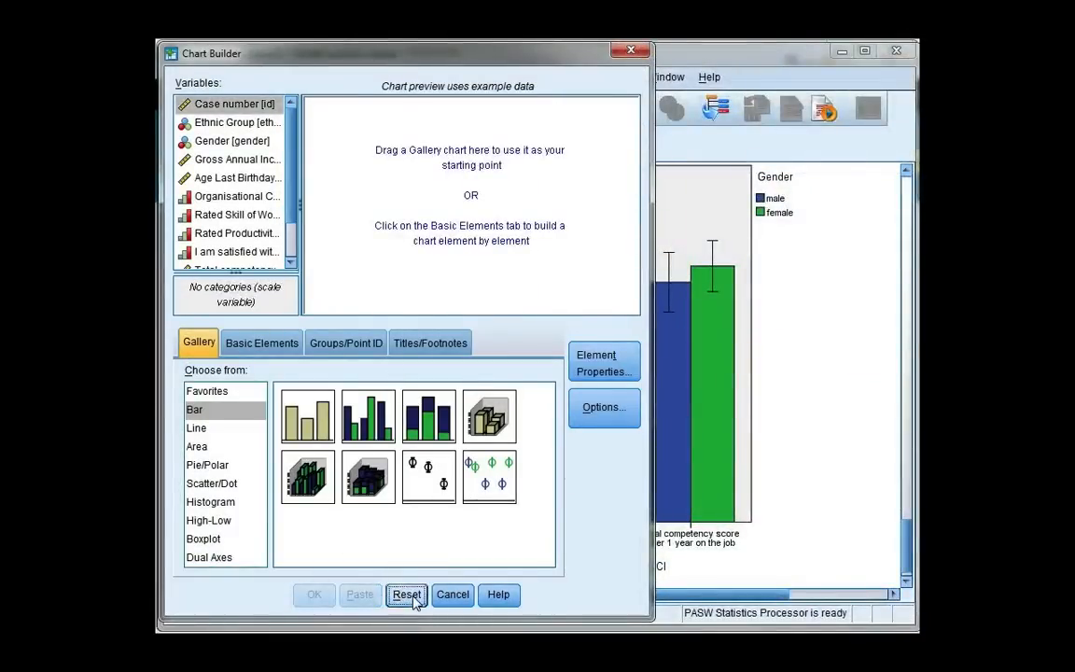
left_click(196, 428)
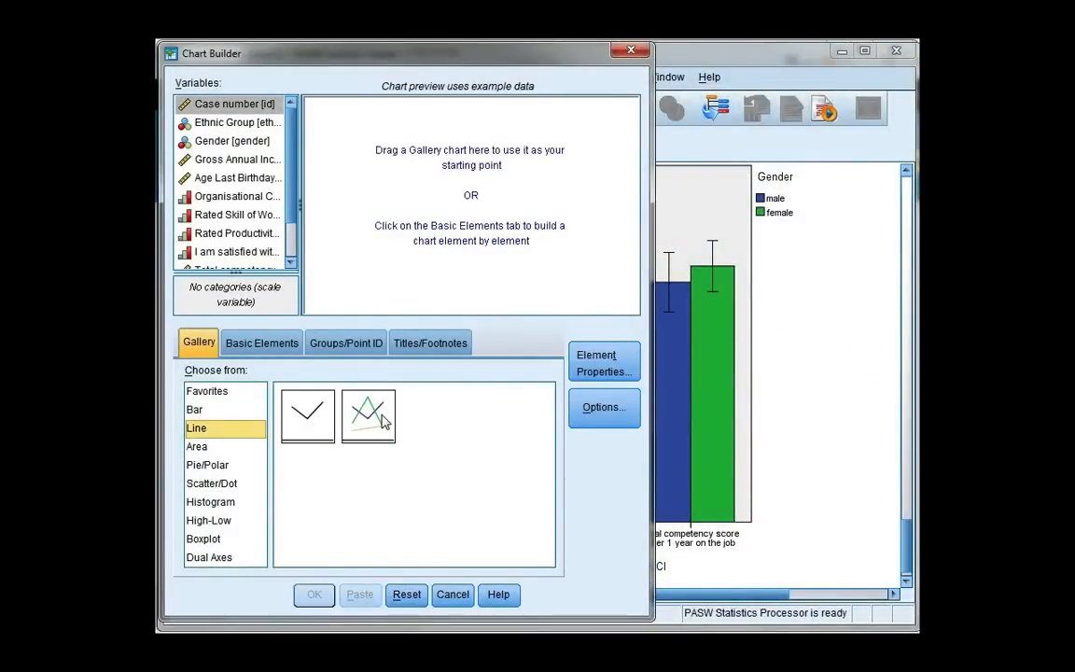
left_click_drag(370, 415, 427, 291)
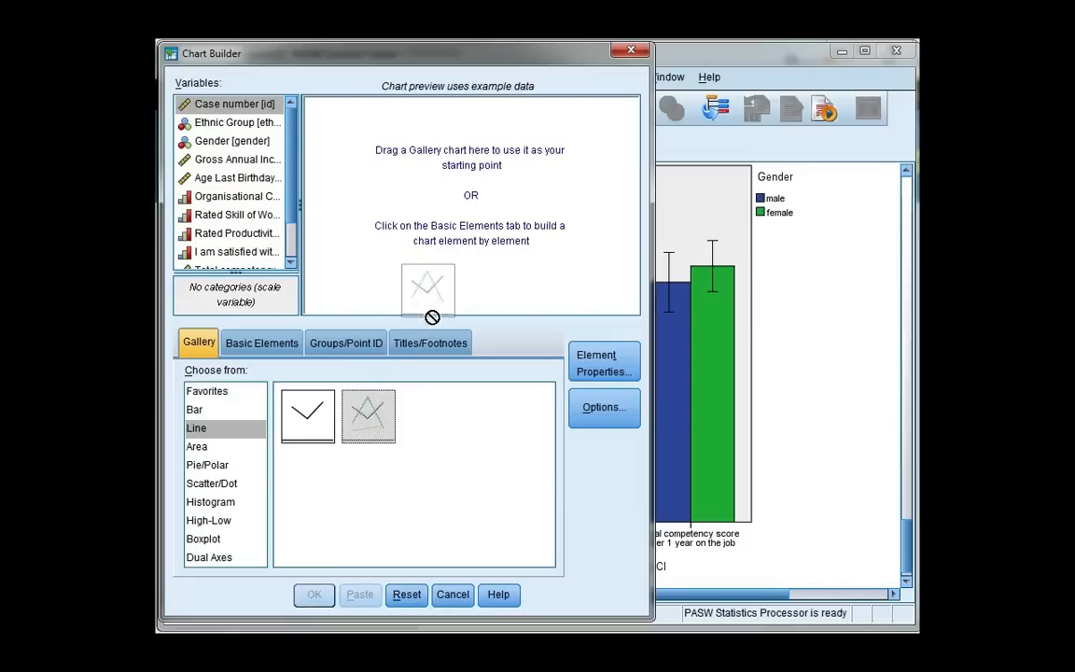
left_click_drag(367, 414, 446, 220)
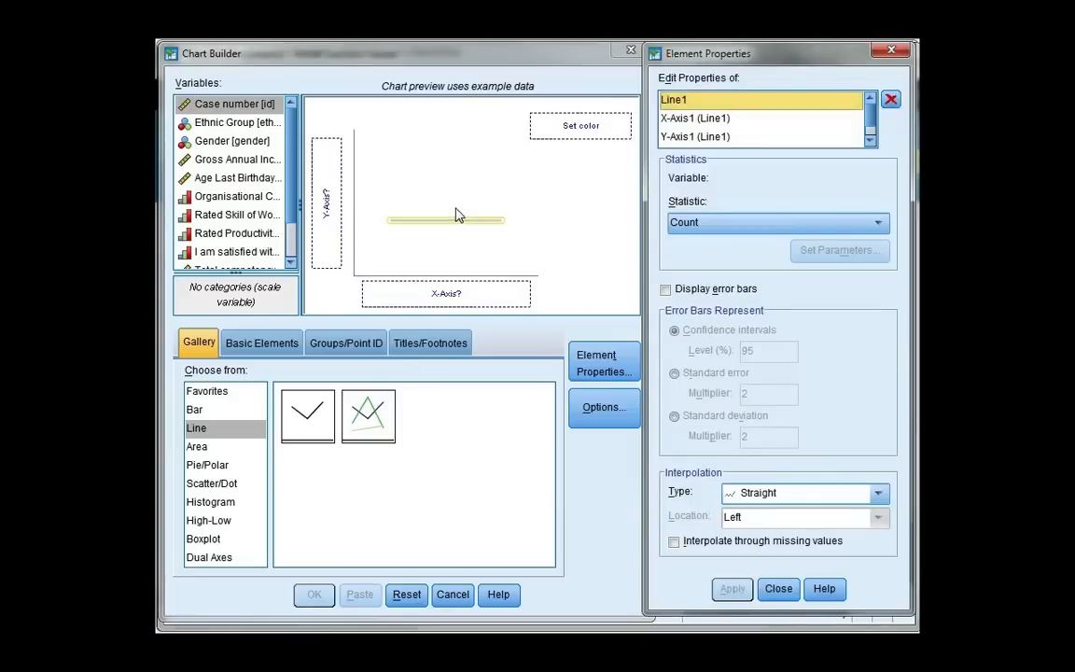
Colour the lines by Gender and scroll to the competency score variables
left_click(231, 142)
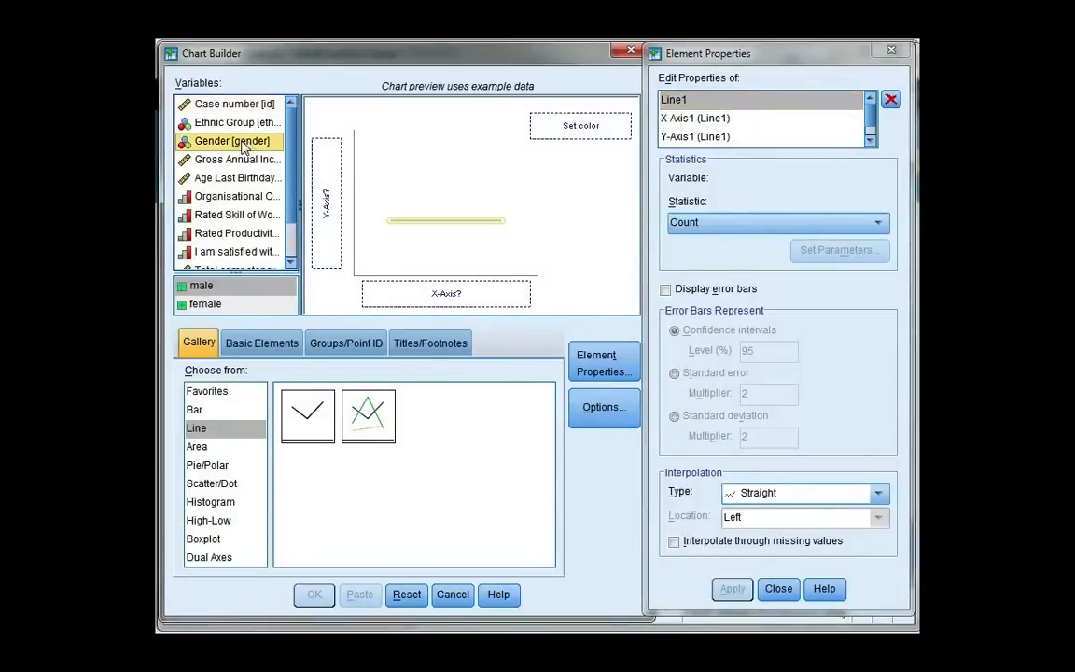
left_click_drag(232, 140, 579, 127)
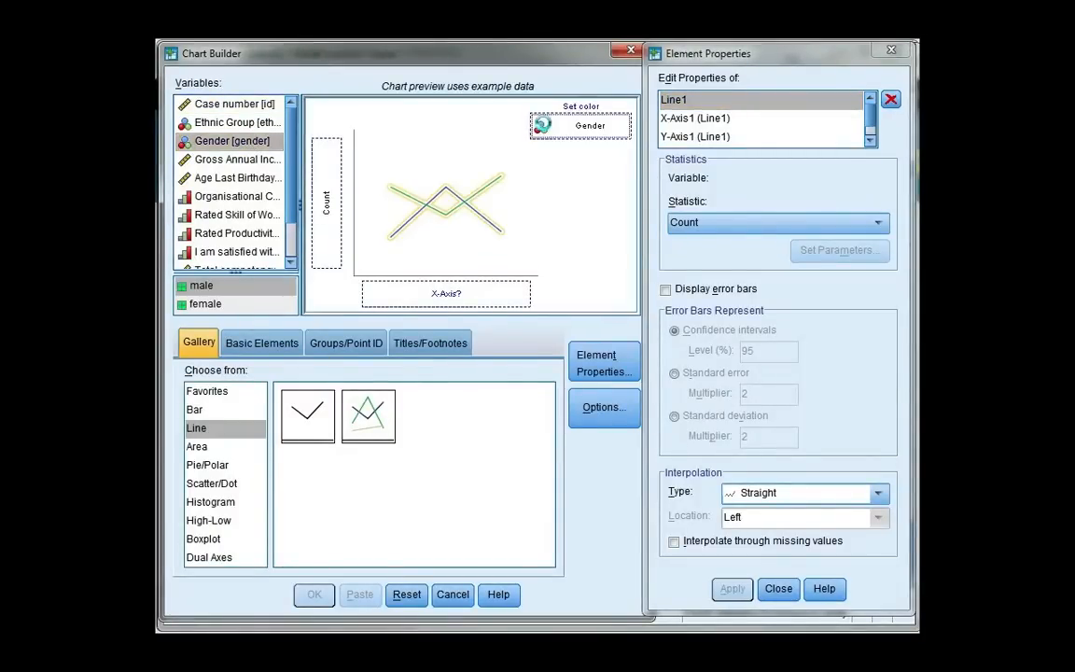
scroll("down", 3)
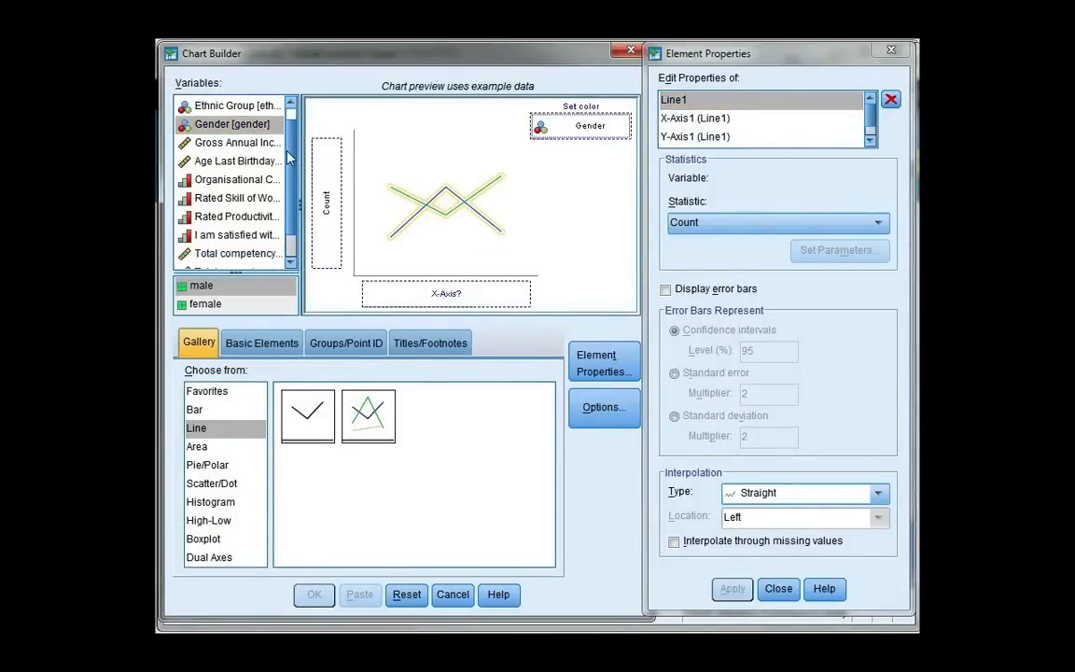
scroll("down", 3)
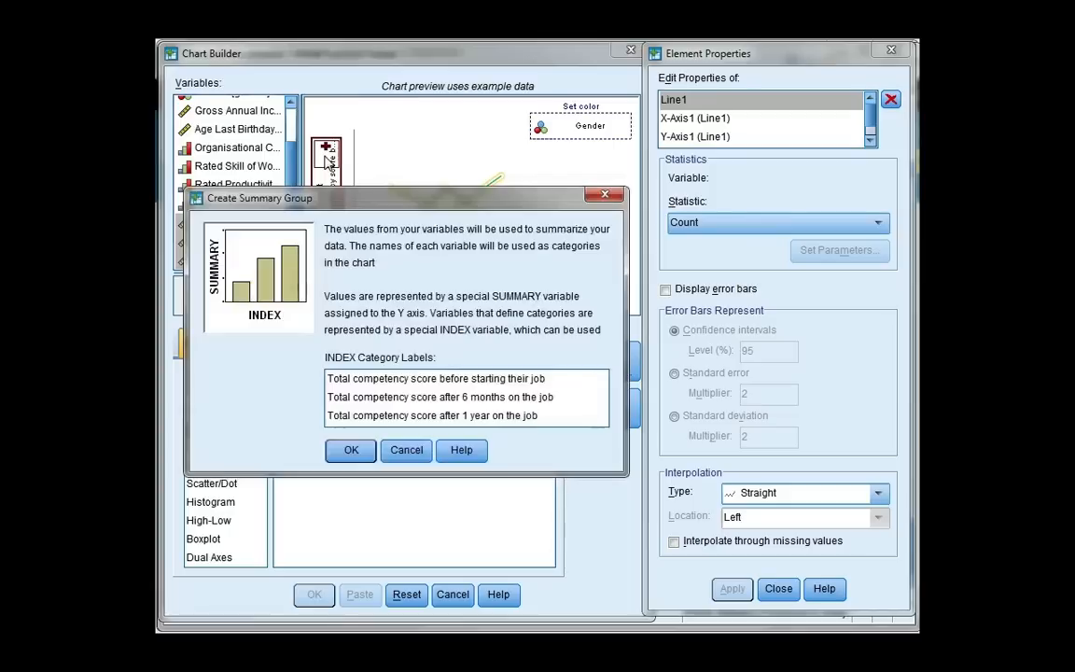
mouse_move(310, 332)
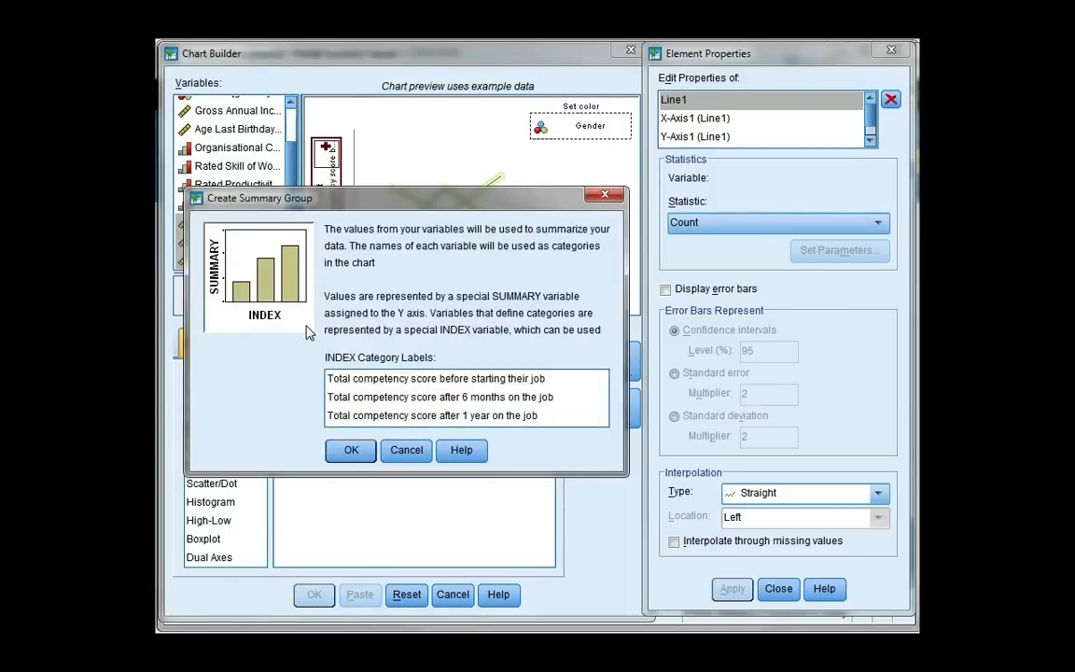
Confirm the three-score summary group and apply 95% confidence-interval error bars to the lines
left_click(351, 450)
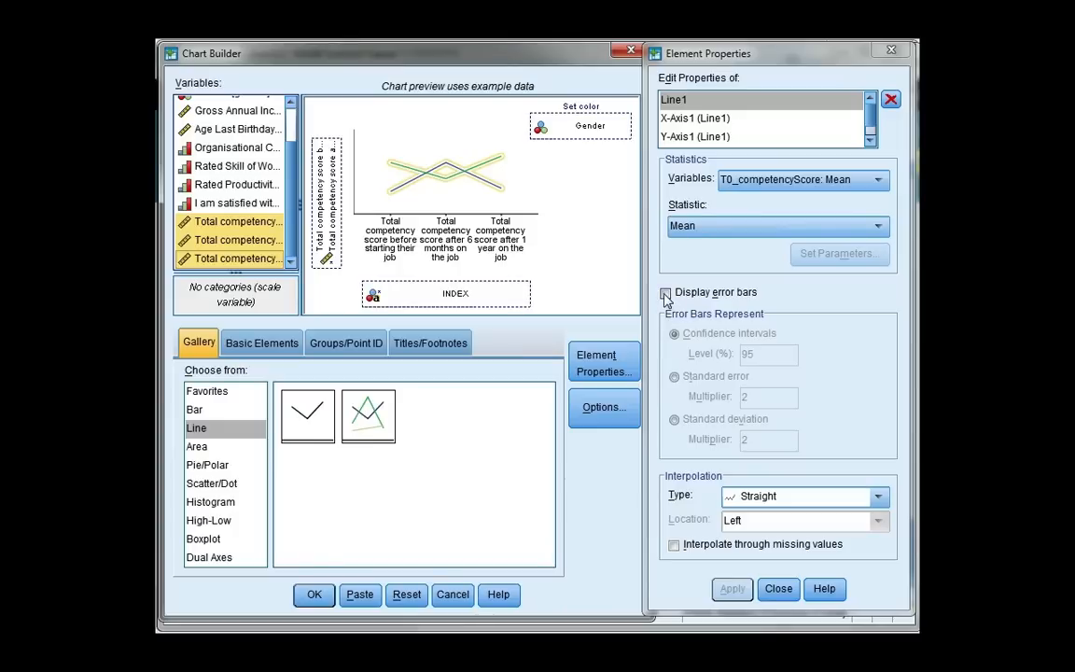
left_click(666, 291)
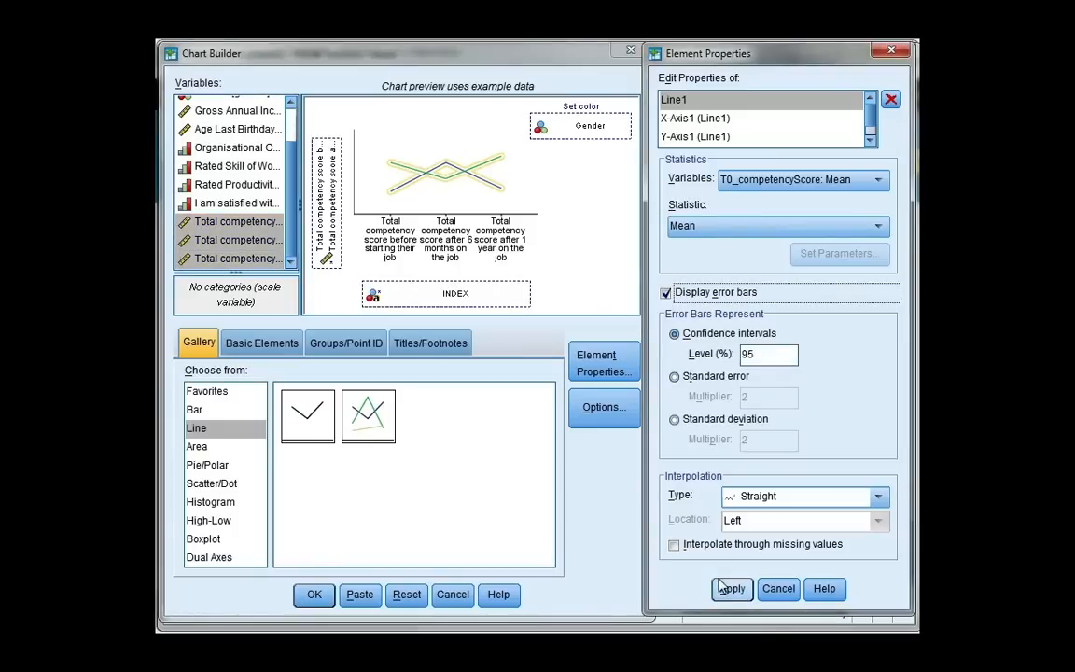
left_click(732, 588)
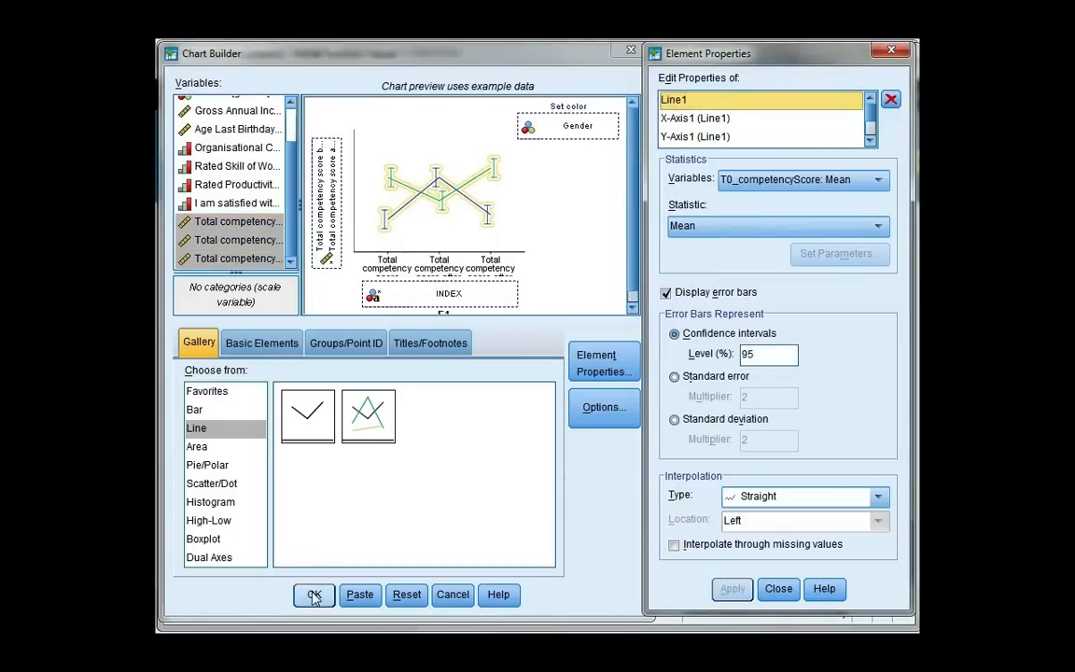
Generate the multiple line chart of mean scores by gender in the Output Viewer
left_click(313, 593)
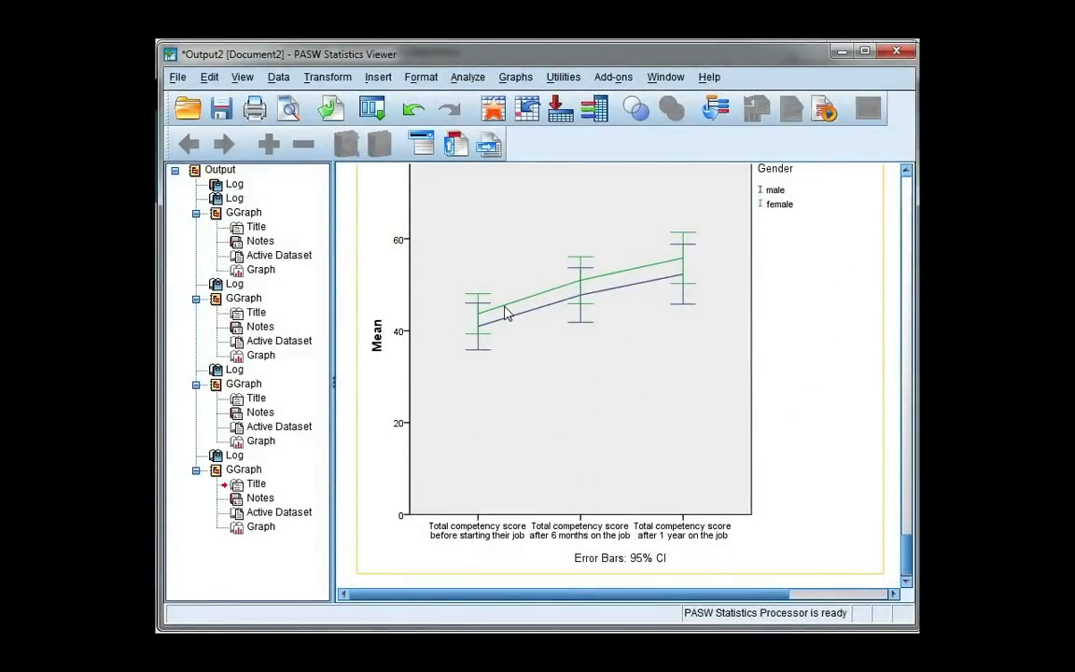
mouse_move(621, 292)
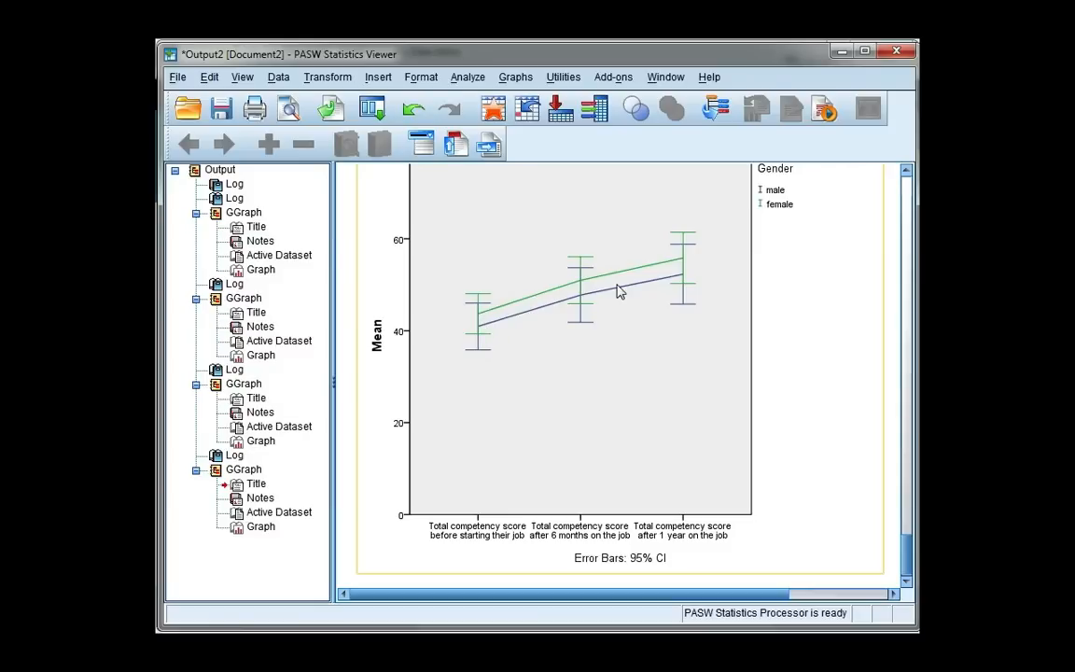
mouse_move(605, 374)
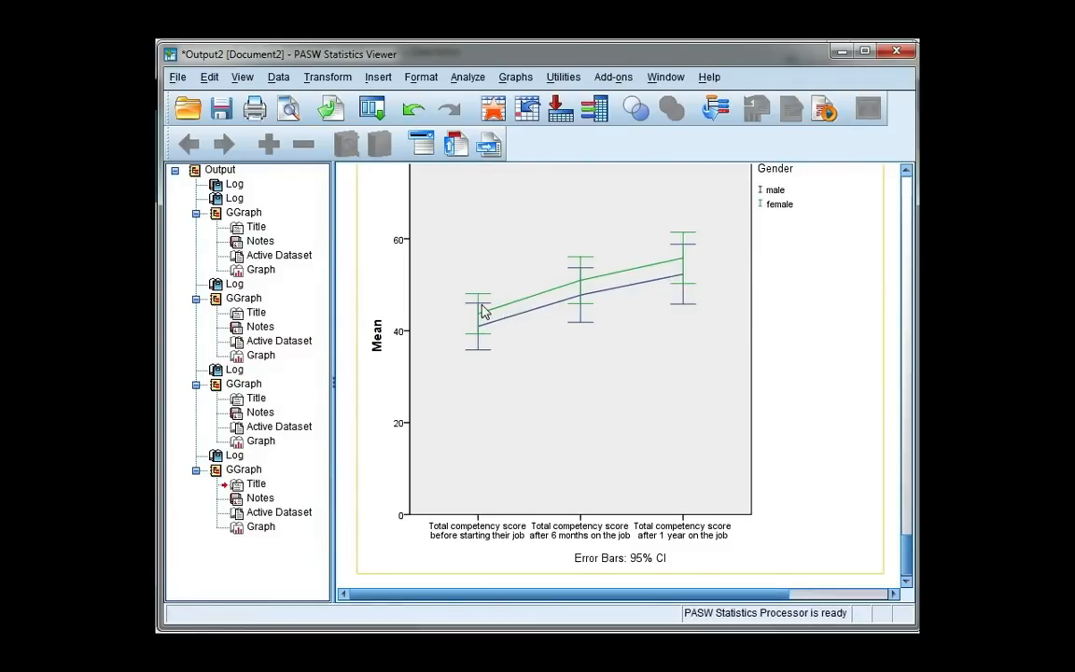
mouse_move(672, 278)
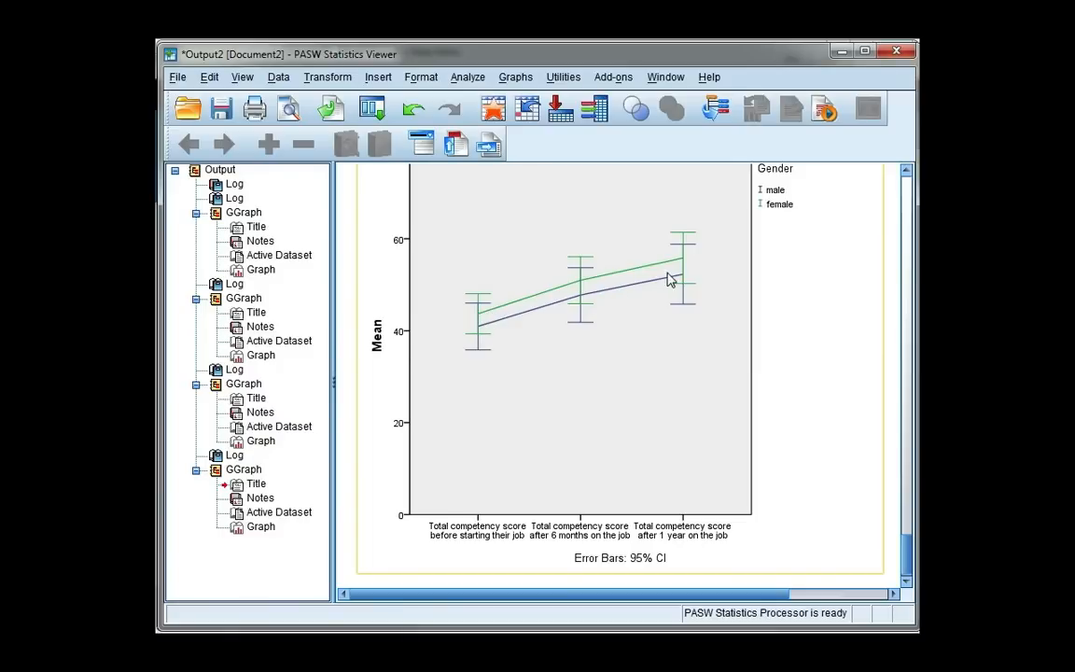